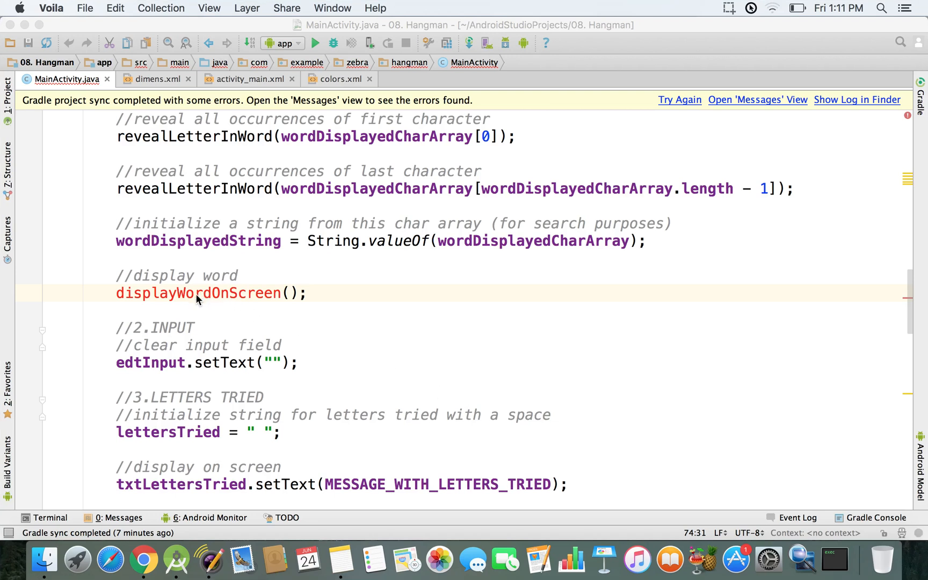
# Inspect the unresolved displayWordOnScreen call and scroll up to initializeGame
pyautogui.doubleClick(197, 293)
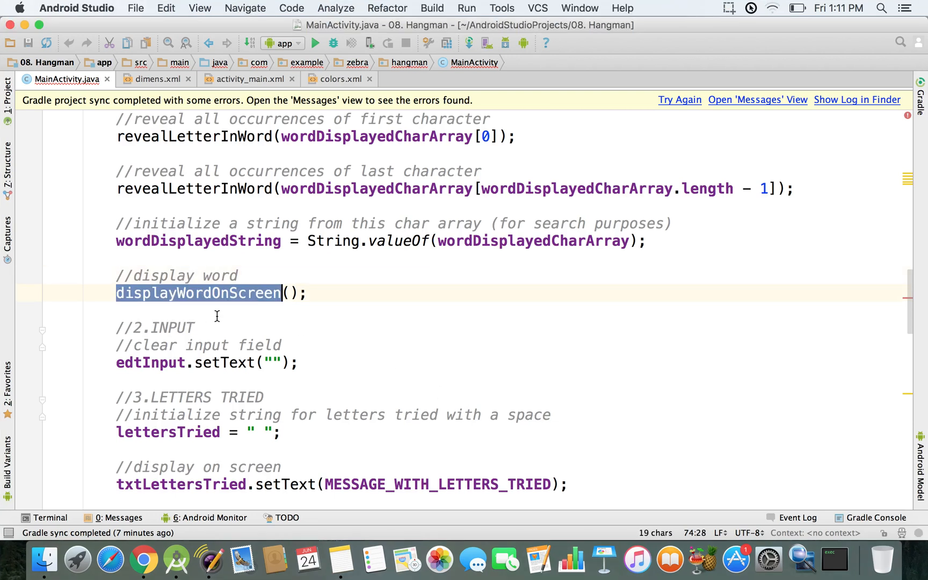
pyautogui.moveTo(214, 292)
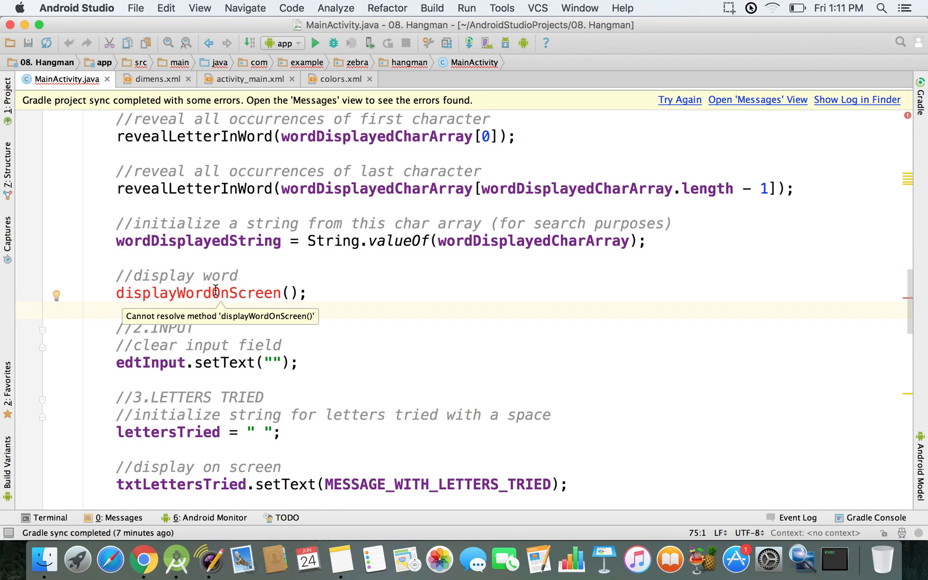
pyautogui.doubleClick(198, 293)
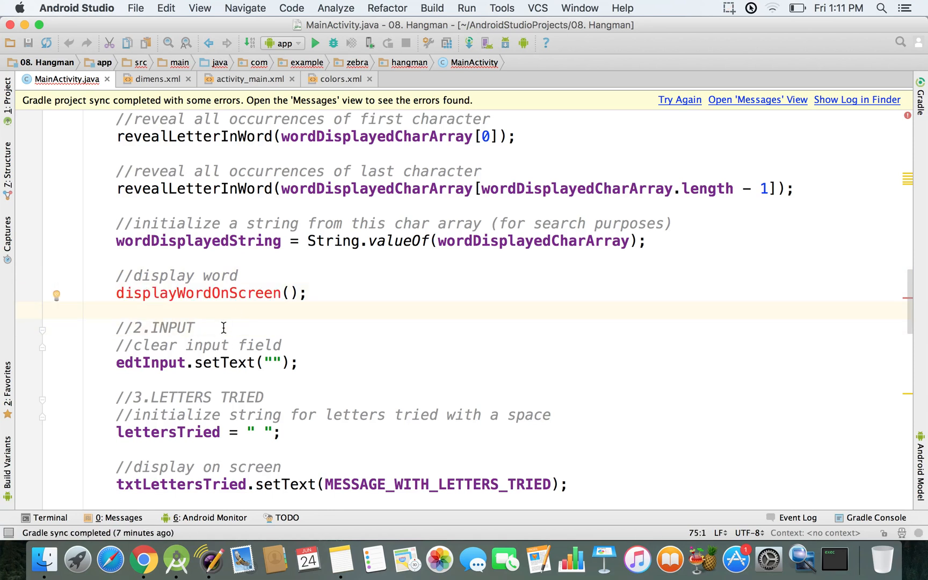
pyautogui.scroll(3)
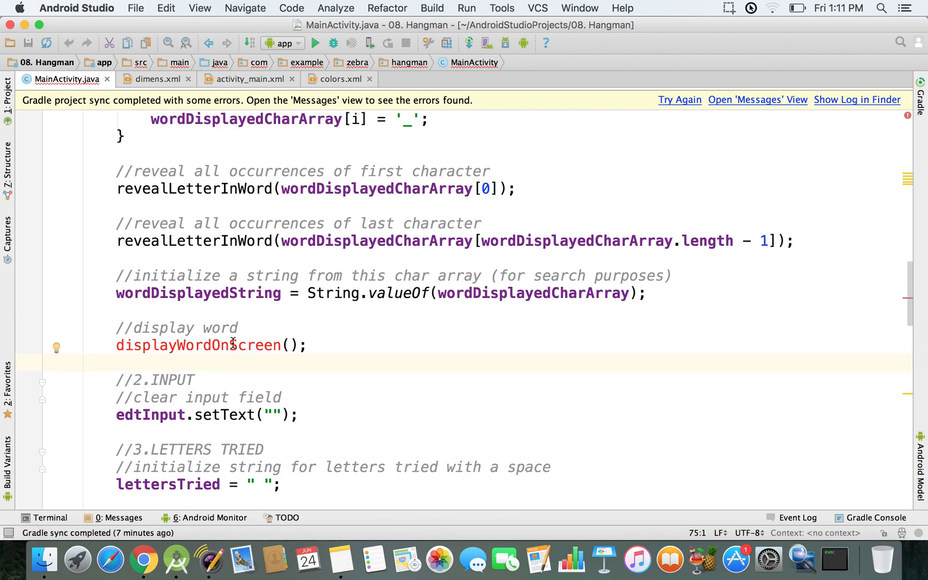
pyautogui.scroll(3)
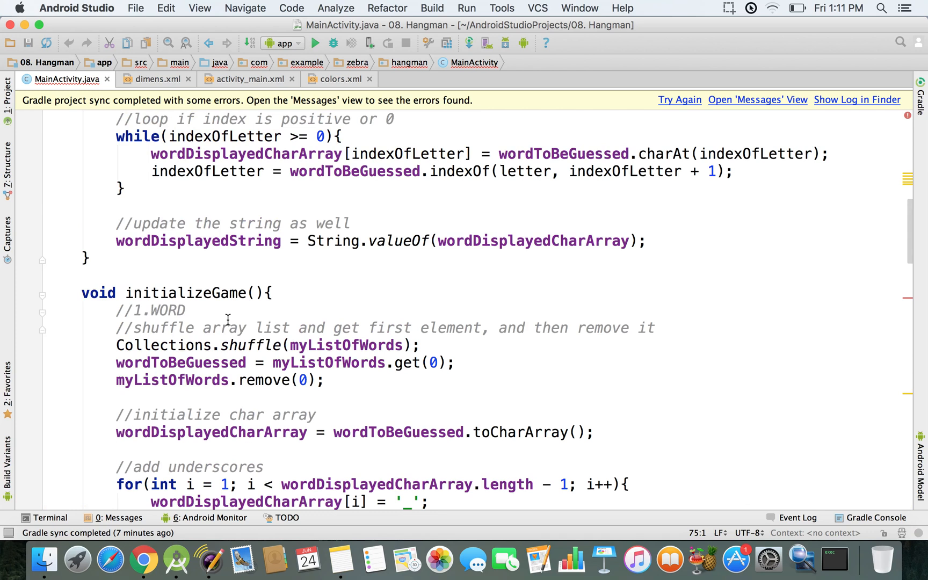
# Above initializeGame, write void displayWordOnScreen(){ declaring String formattedString = "";
pyautogui.click(191, 275)
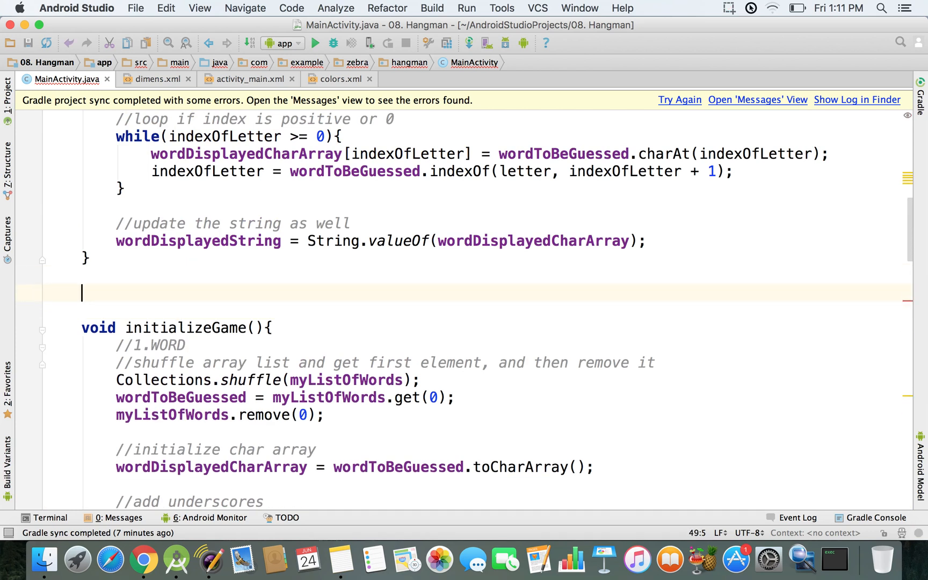
pyautogui.write('void')
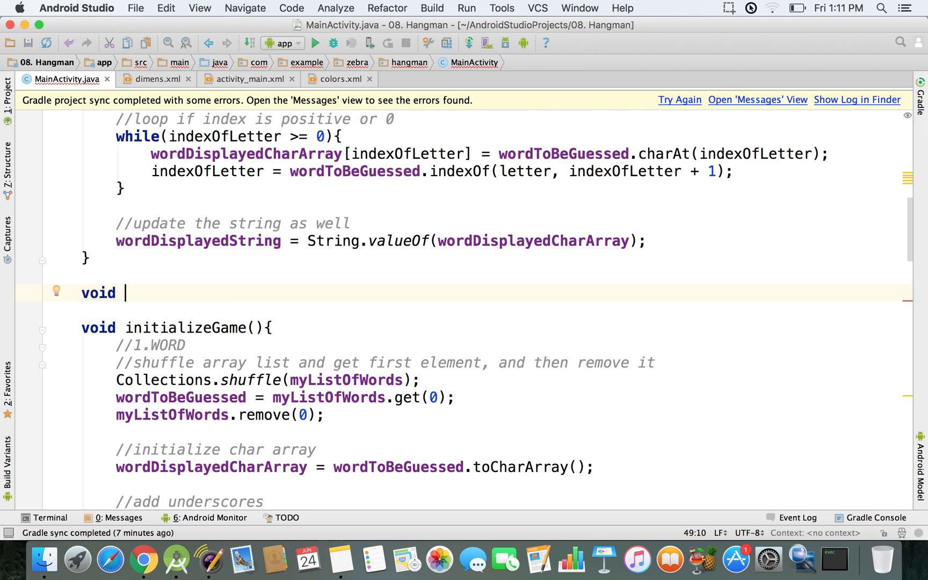
pyautogui.write('displayWordOnScreen')
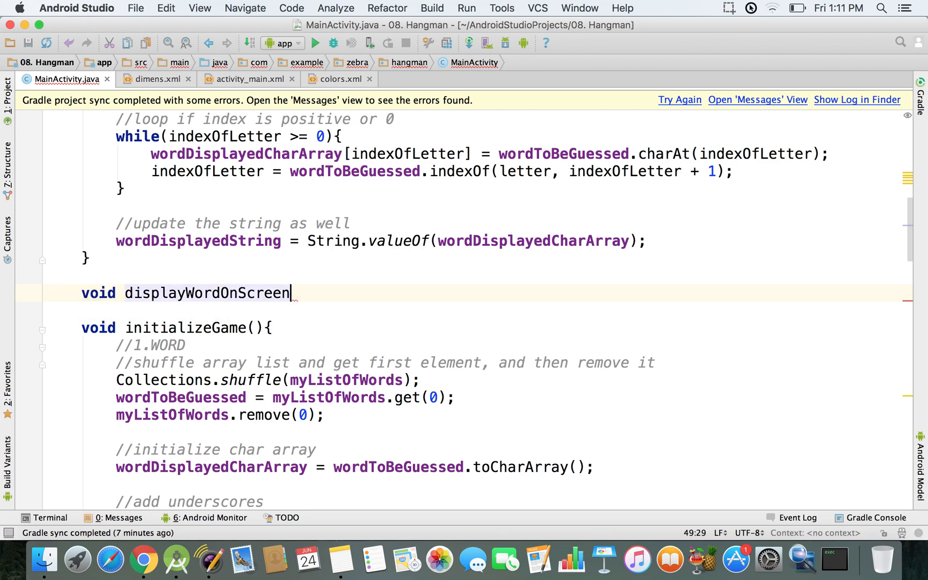
pyautogui.write('(){')
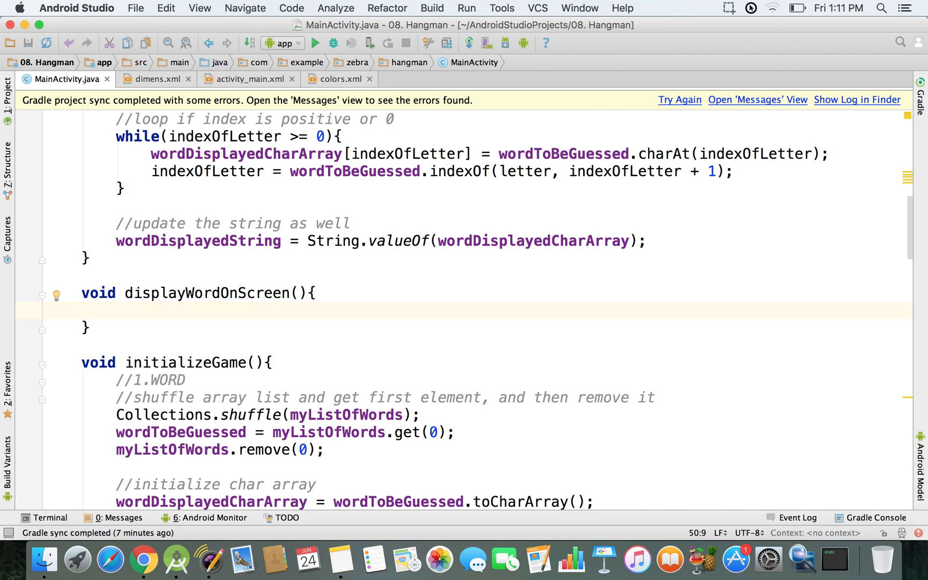
pyautogui.write('String formm')
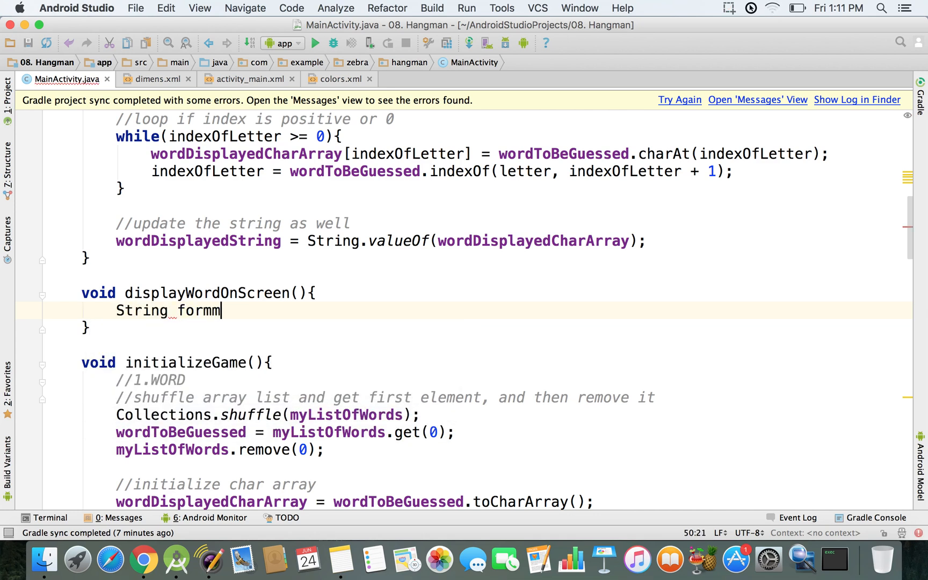
pyautogui.write('formattedS')
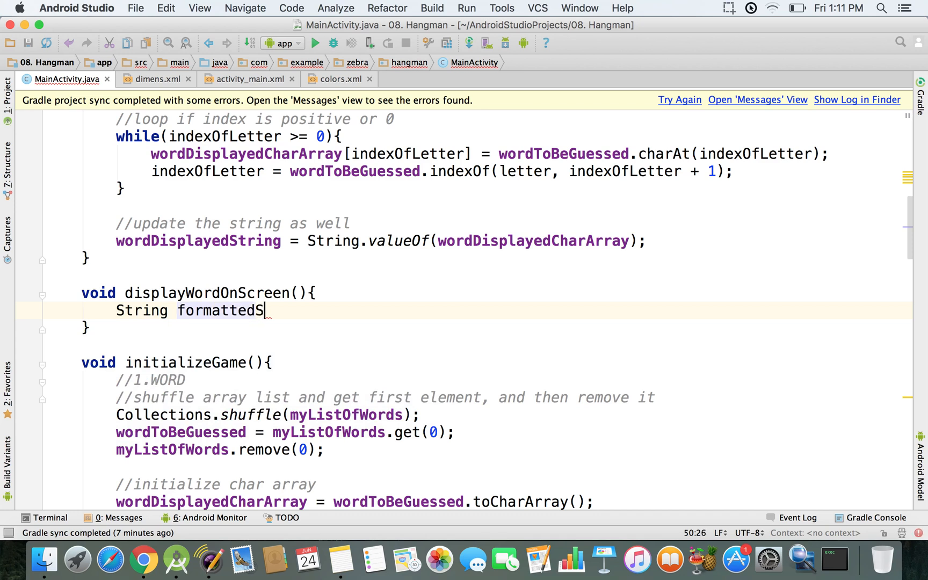
pyautogui.write('tring =')
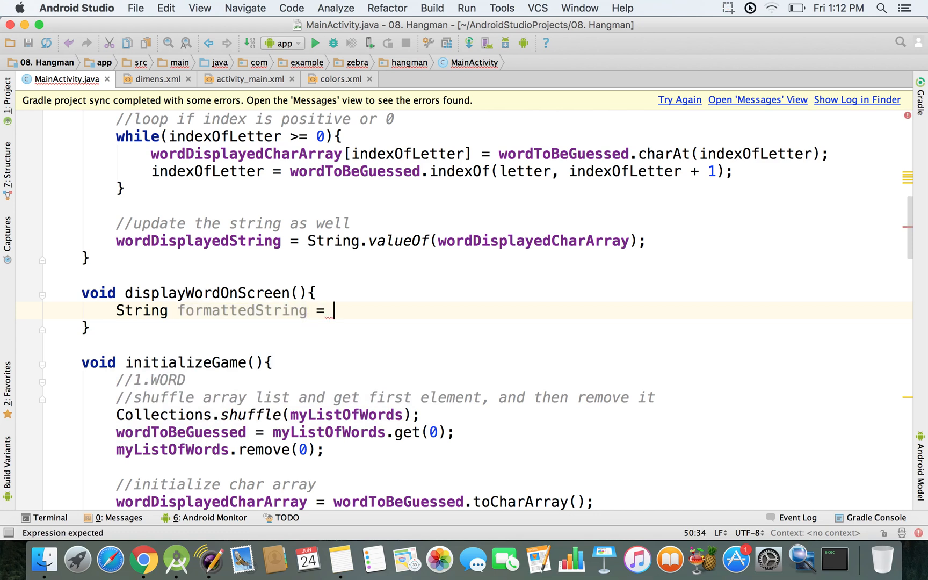
pyautogui.write('"";')
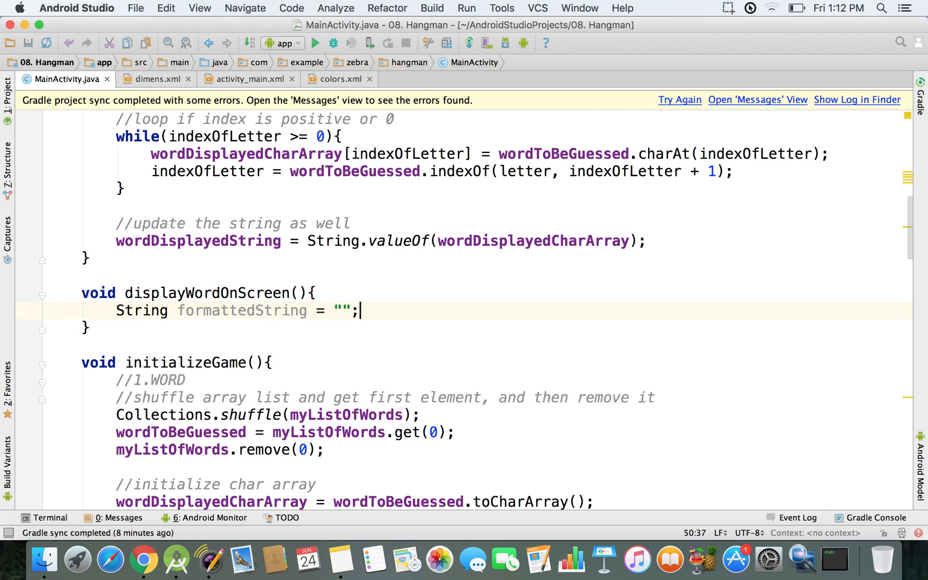
# Add a for (char character : wordDisplayedCharArray) loop inside displayWordOnScreen
pyautogui.press('enter')
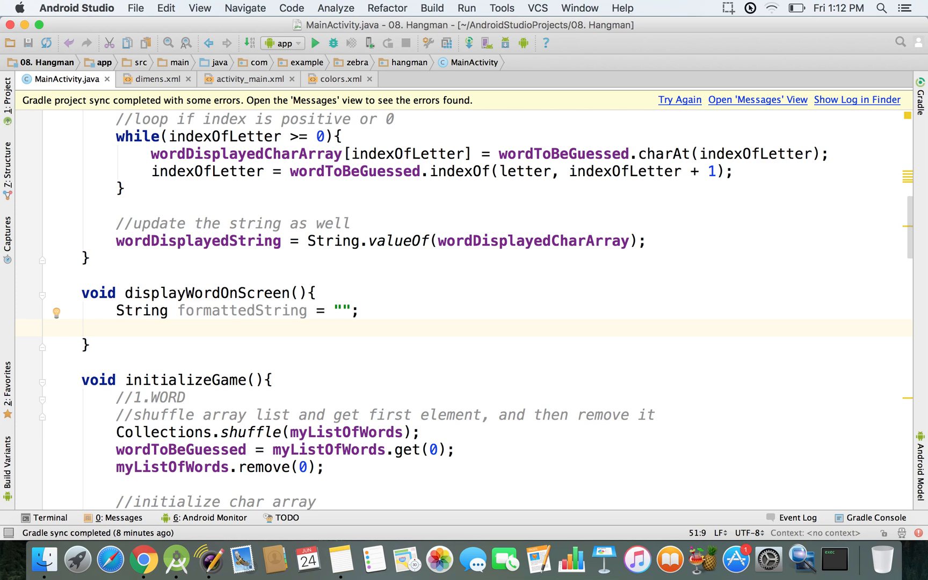
pyautogui.write('for(){')
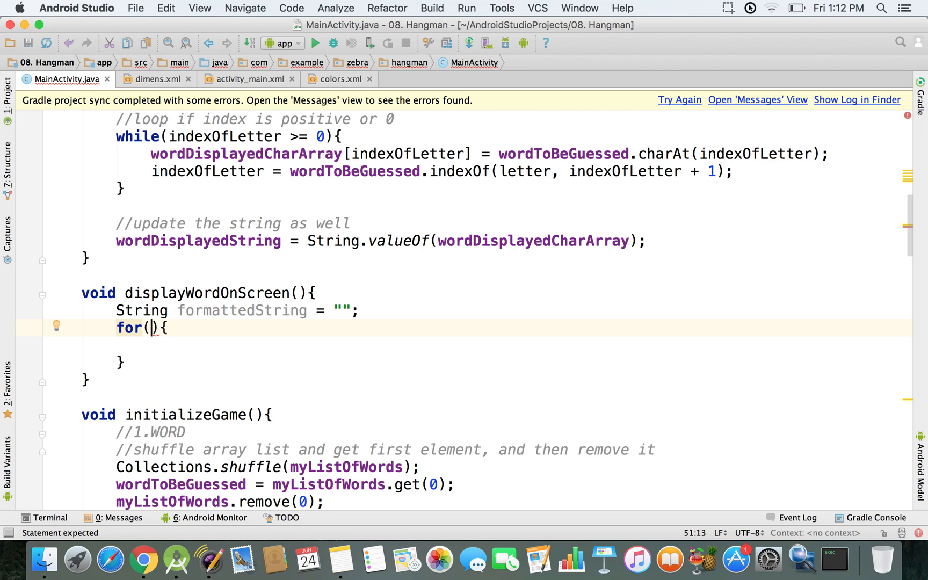
pyautogui.moveTo(227, 282)
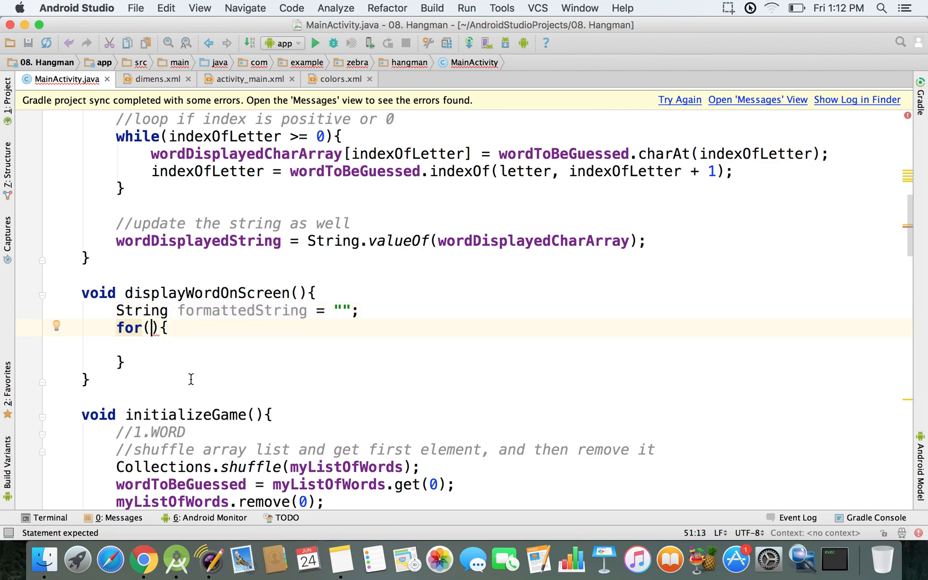
pyautogui.write('char')
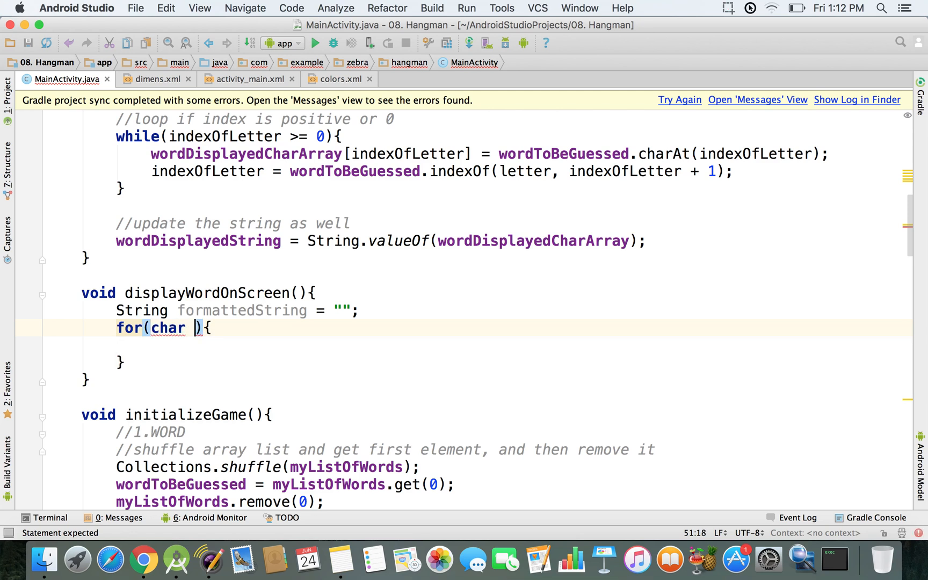
pyautogui.write('chara')
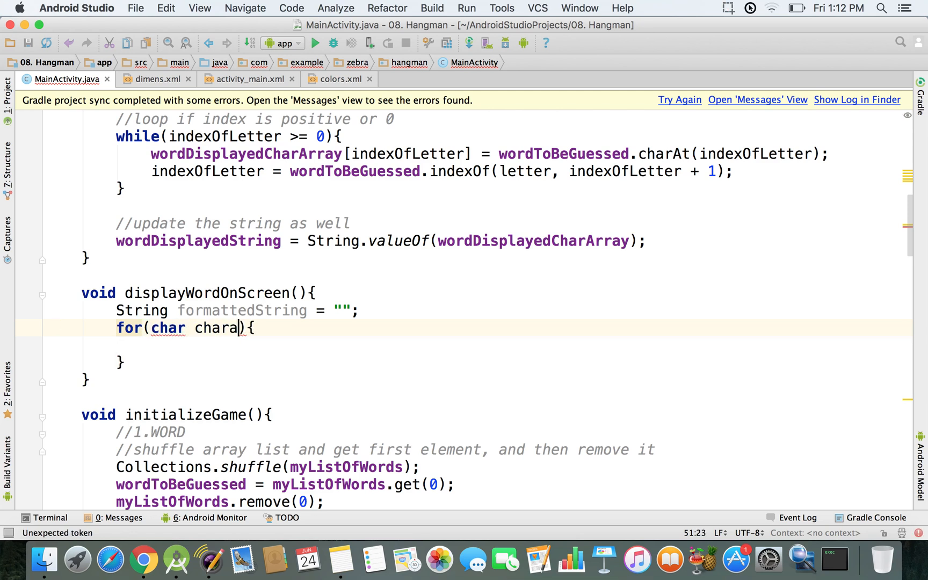
pyautogui.write('cter')
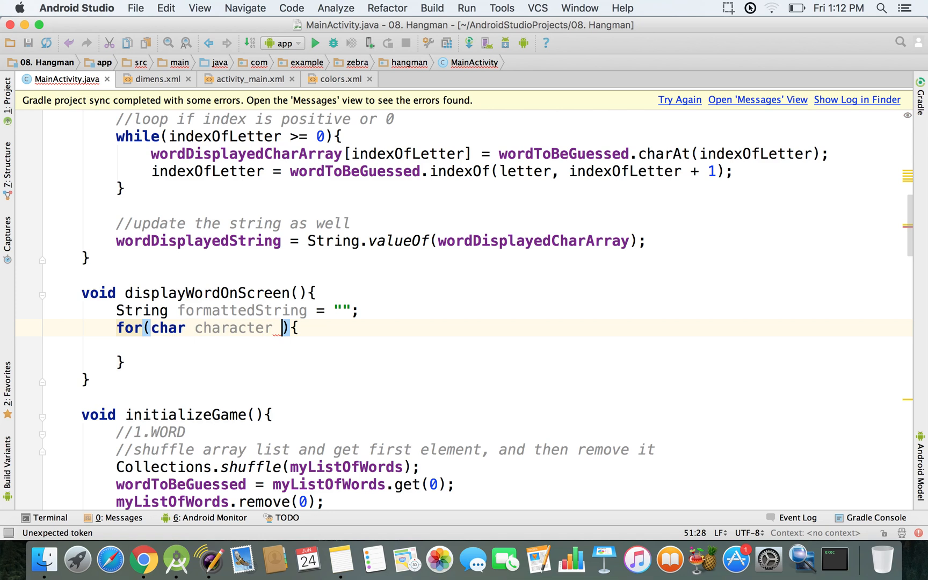
pyautogui.write(':')
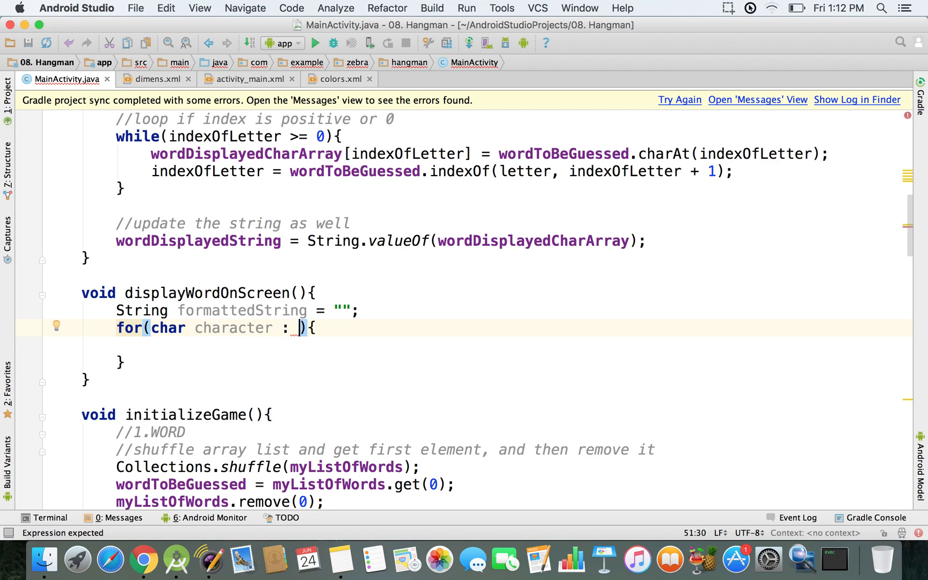
pyautogui.write('wordDisplayedCharArray')
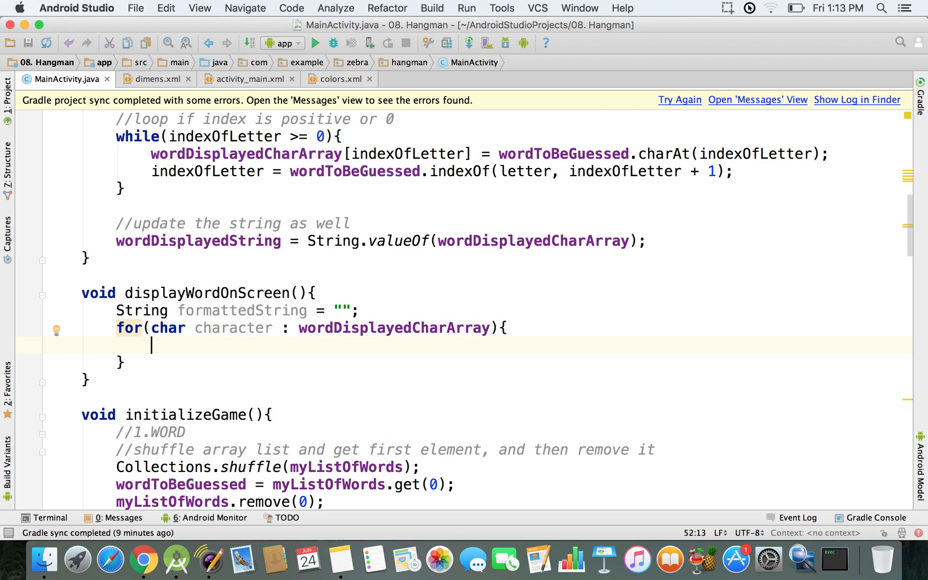
# Make the loop body append each character plus a space to formattedString
pyautogui.write('formattedString +=')
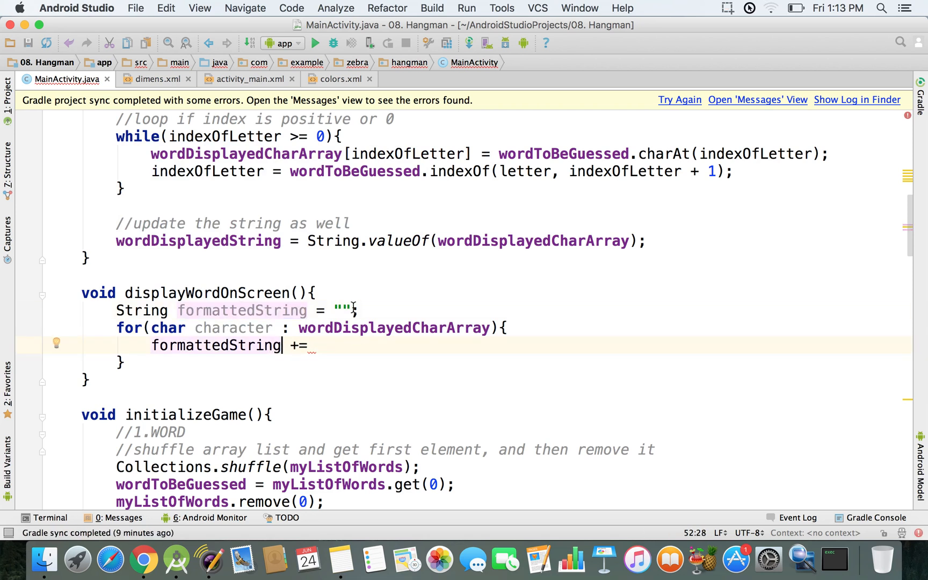
pyautogui.doubleClick(340, 310)
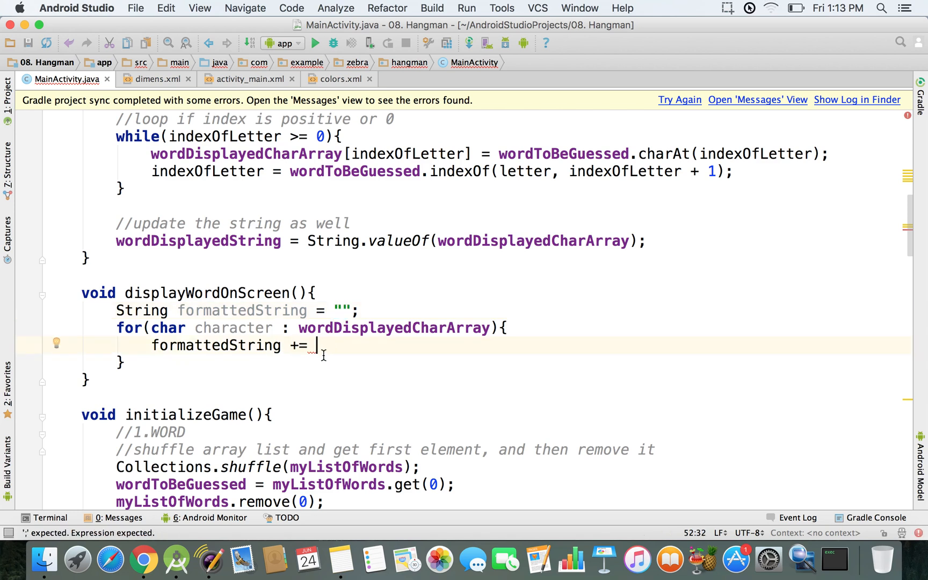
pyautogui.write('character')
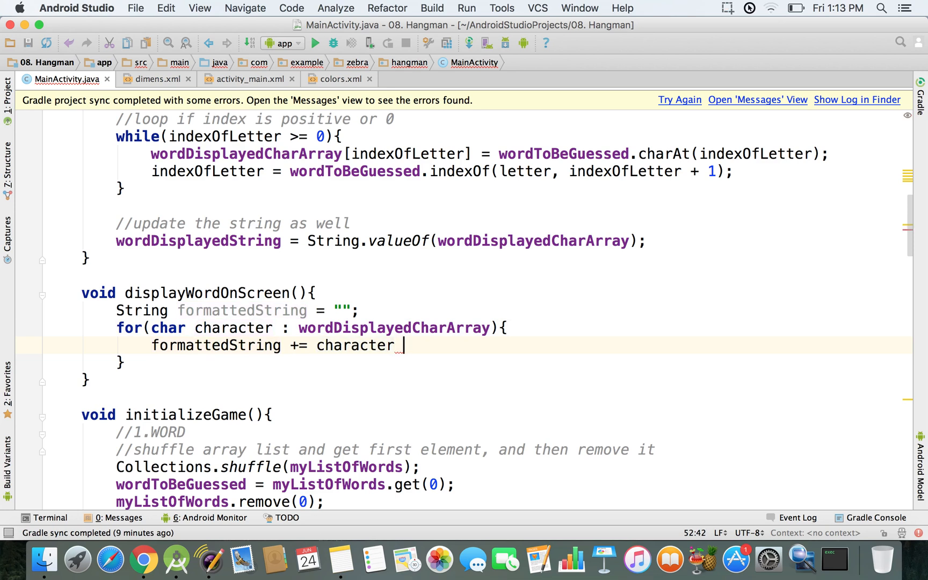
pyautogui.write('+ "";')
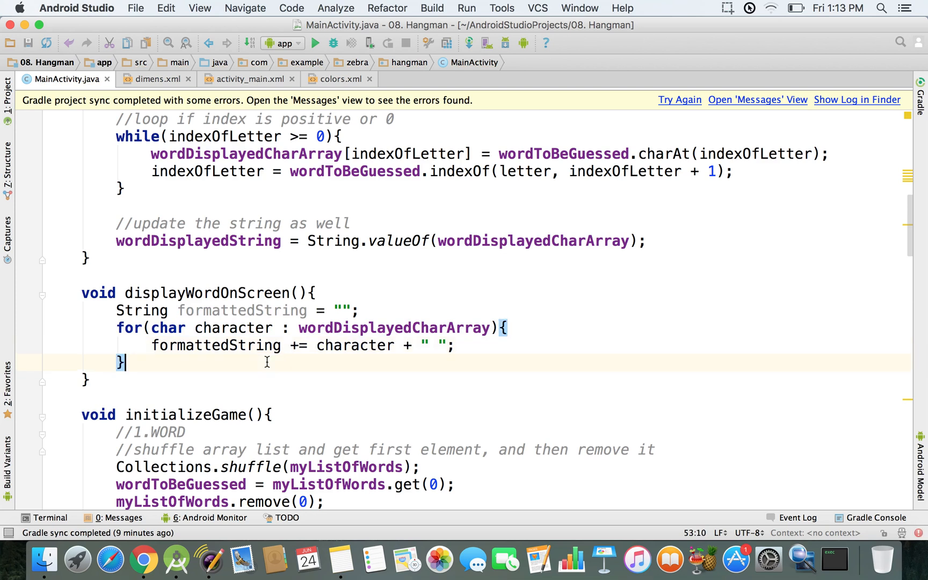
pyautogui.moveTo(244, 384)
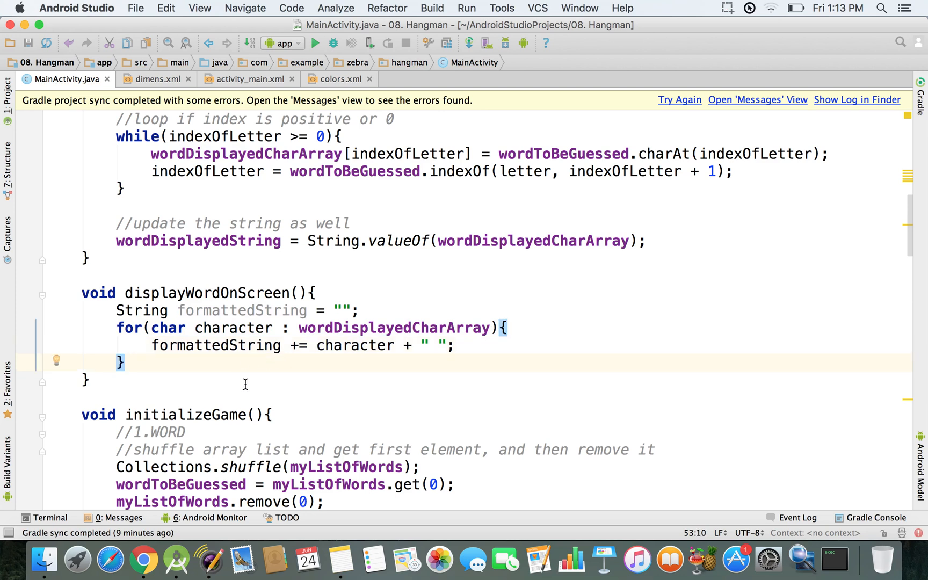
# After the loop, add txtWordToBeGuessed.setText(formattedString); using autocomplete
pyautogui.press('Return')
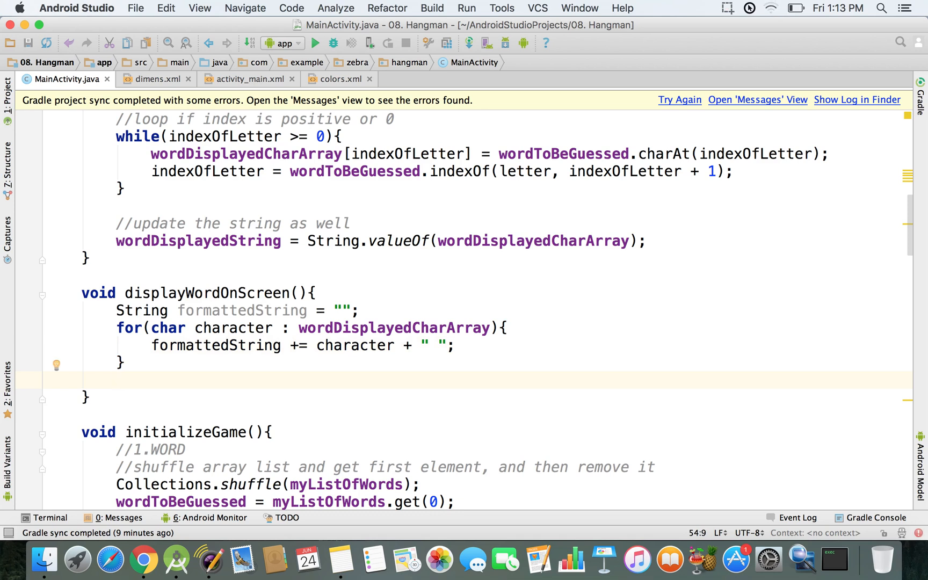
pyautogui.write('txtWordToBeGuessed')
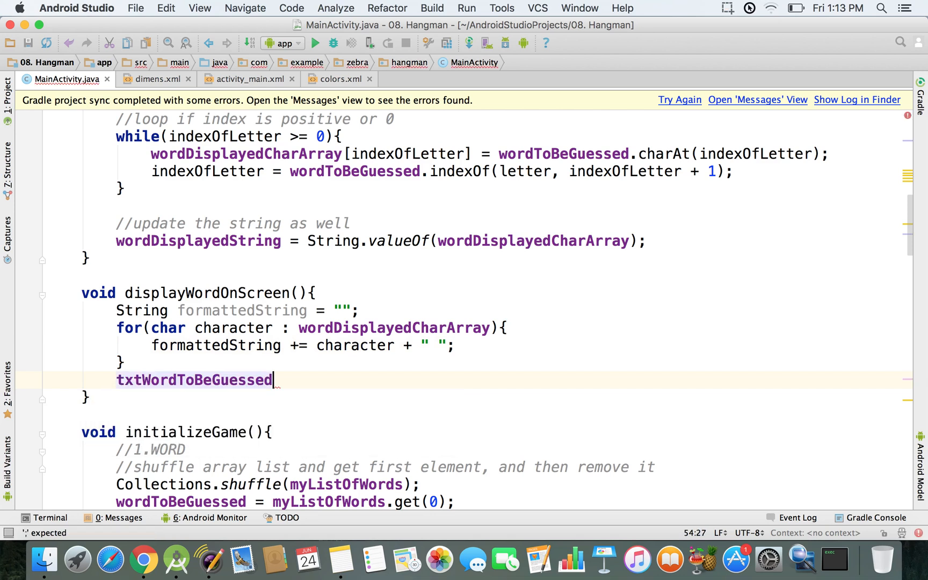
pyautogui.write('.setText();')
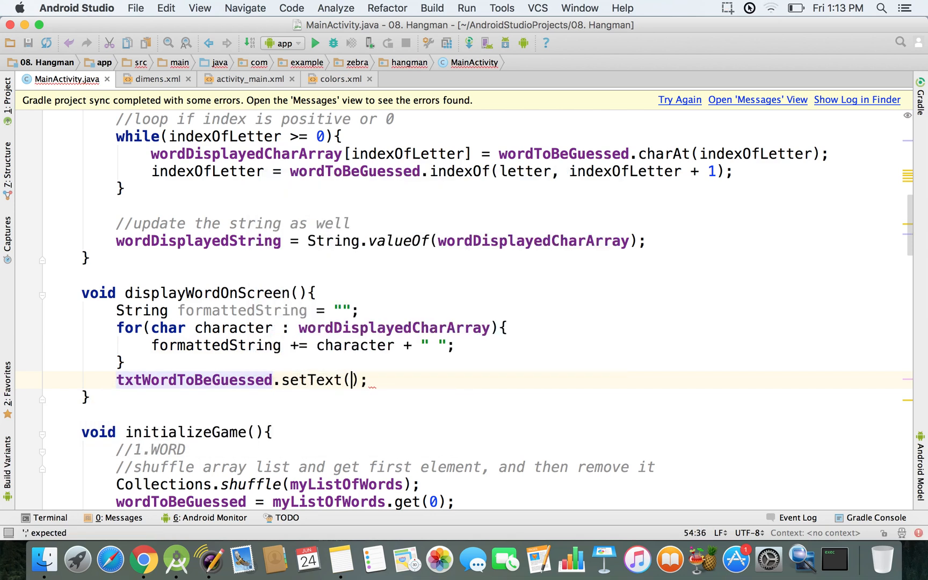
pyautogui.write('formattedString')
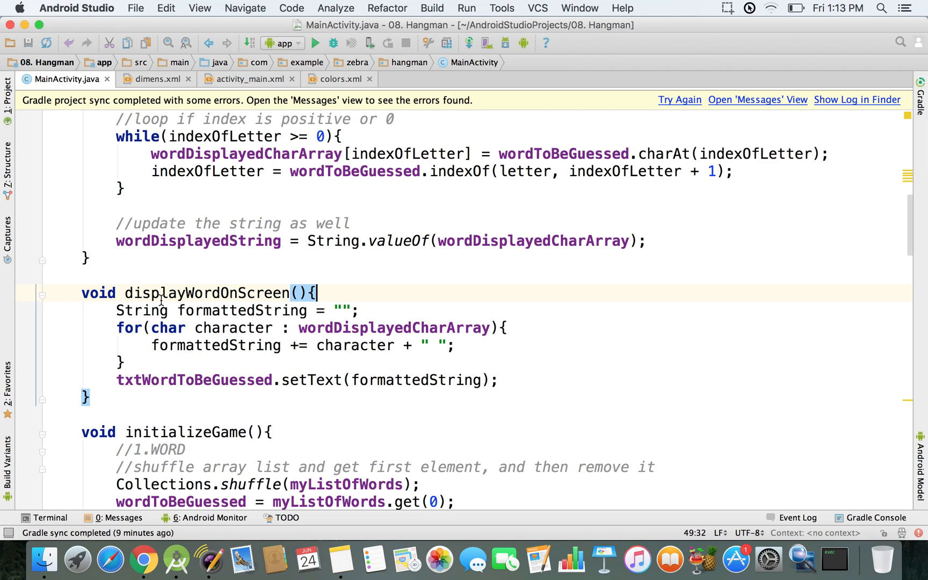
pyautogui.moveTo(341, 295)
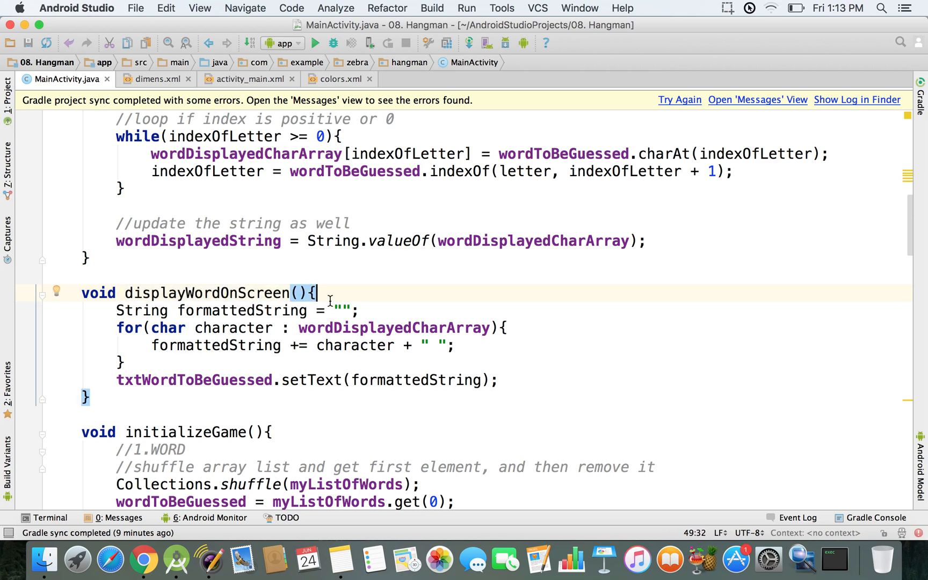
pyautogui.moveTo(139, 310)
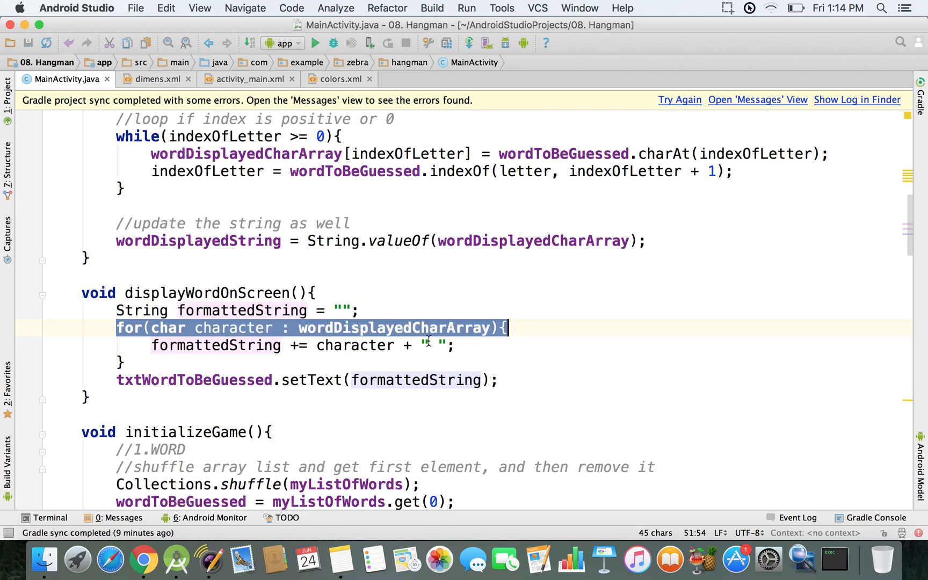
pyautogui.click(431, 345)
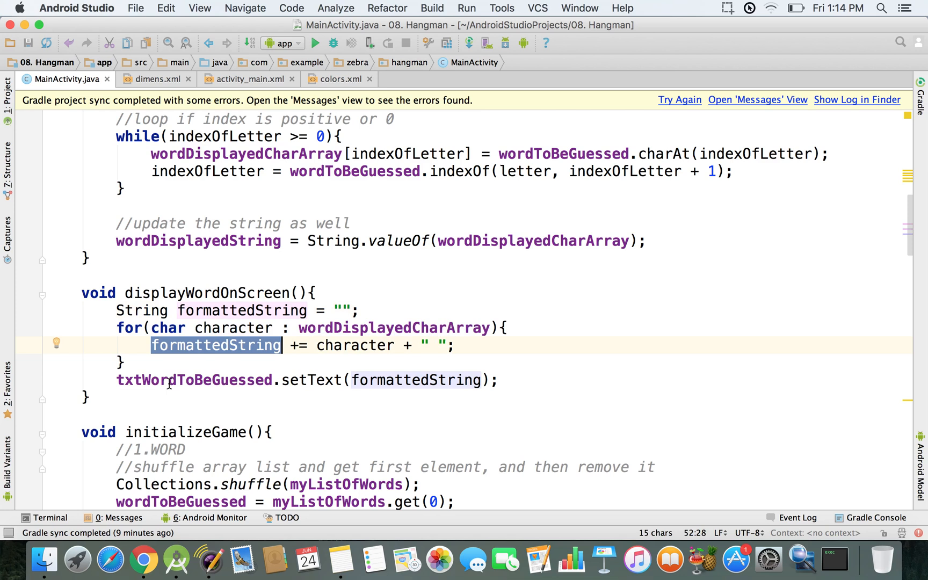
pyautogui.doubleClick(143, 379)
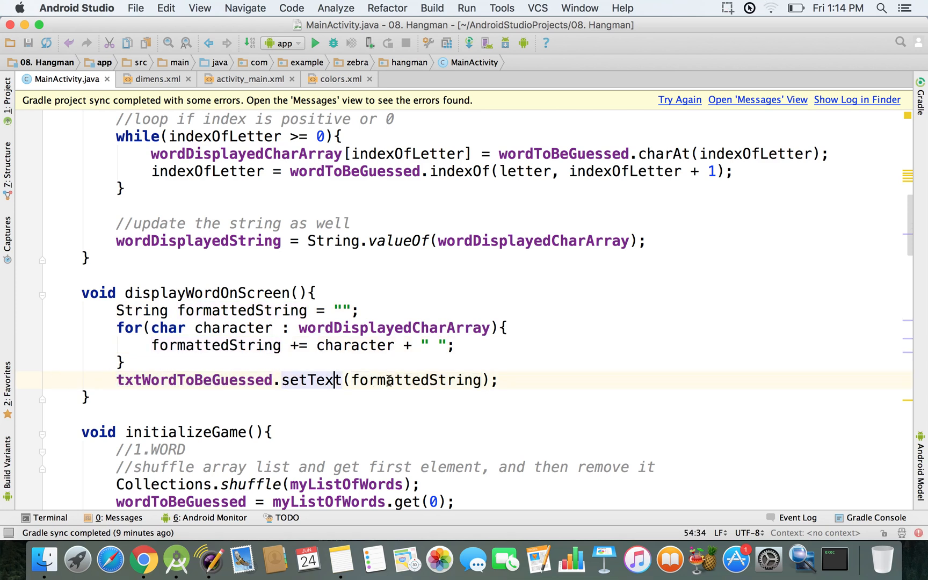
pyautogui.click(503, 380)
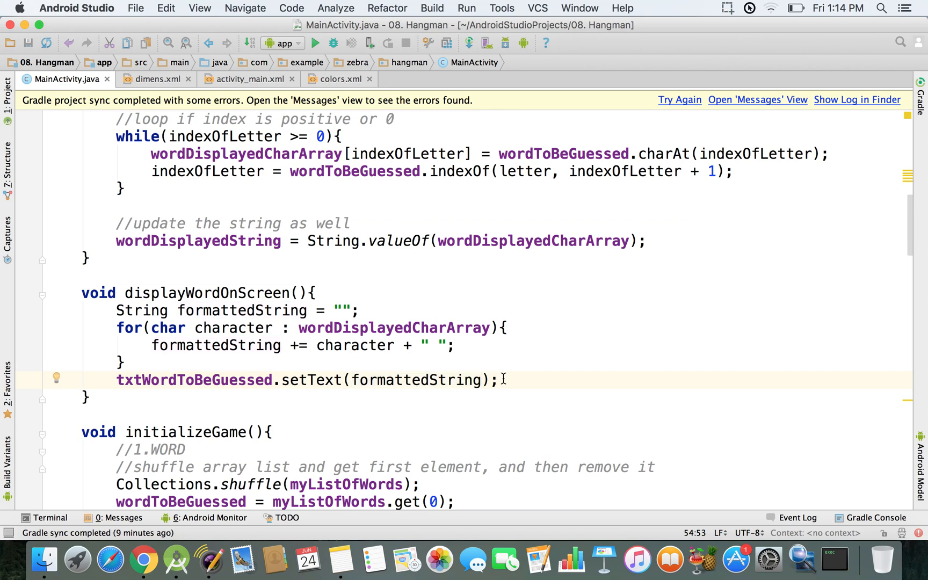